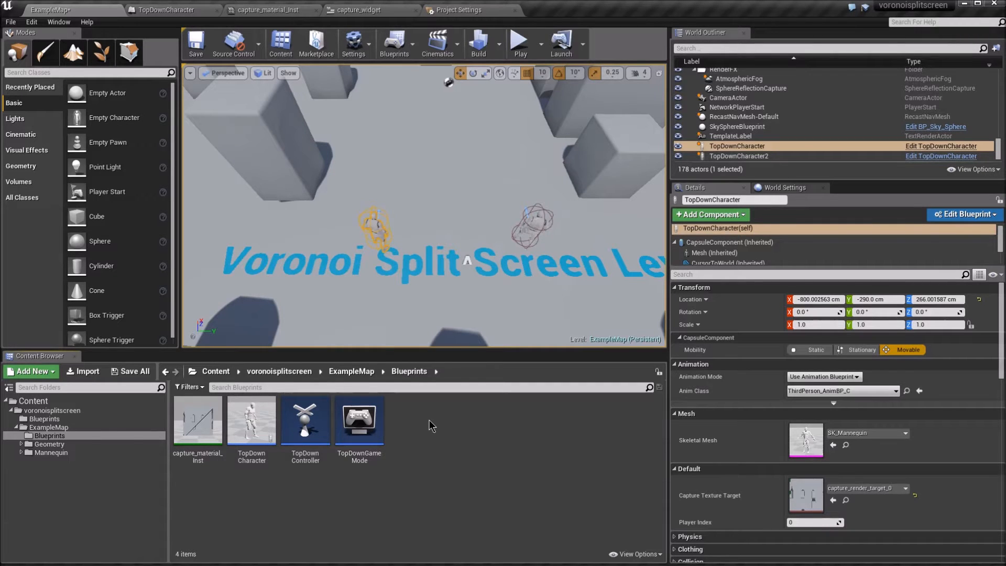
{"action": "mouse_move", "coordinate": [250, 420]}
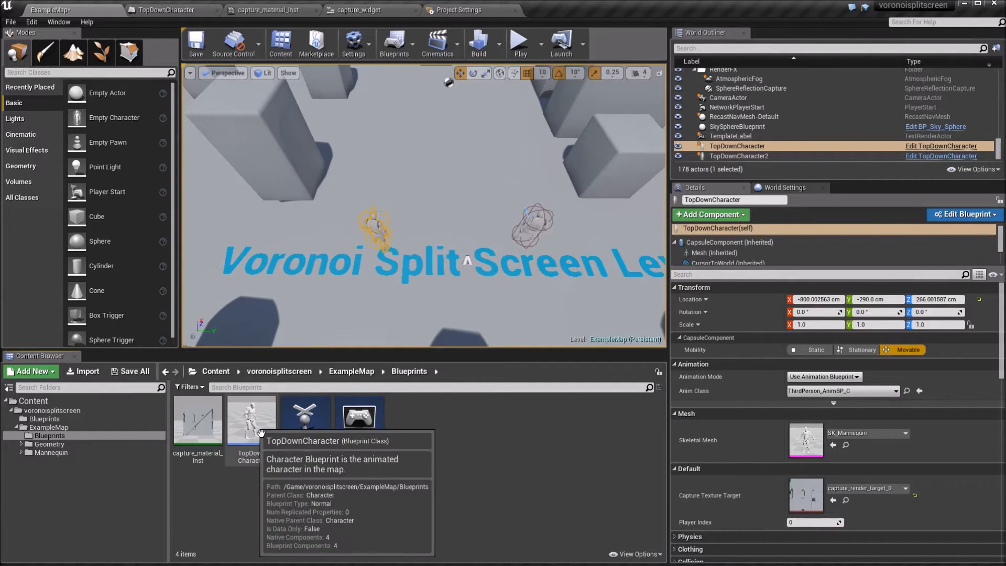
Inspect the TopDownCharacter blueprint's capture_texture_target (Texture Render Target 2D) and player index variables
{"action": "double_click", "coordinate": [251, 417]}
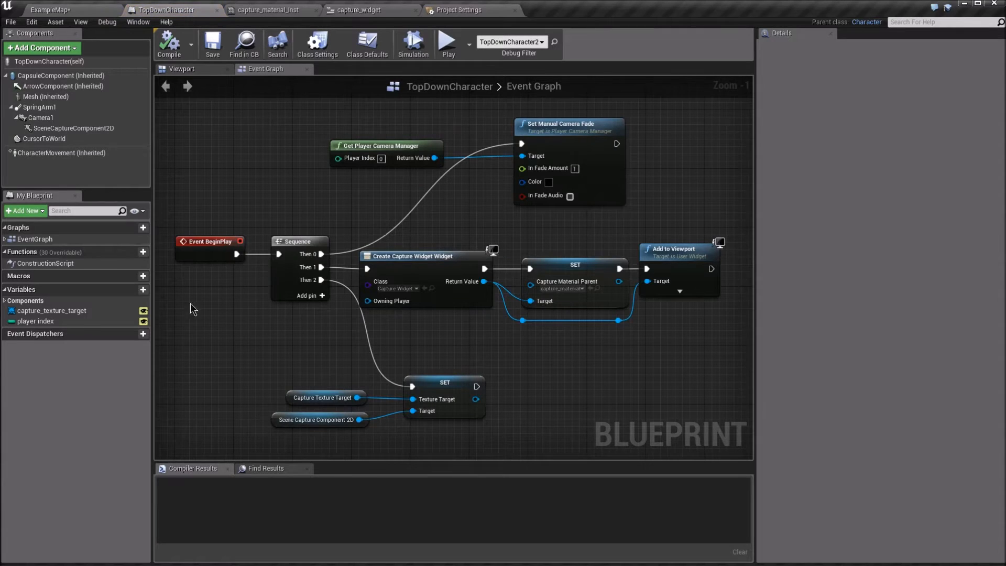
{"action": "mouse_move", "coordinate": [52, 310]}
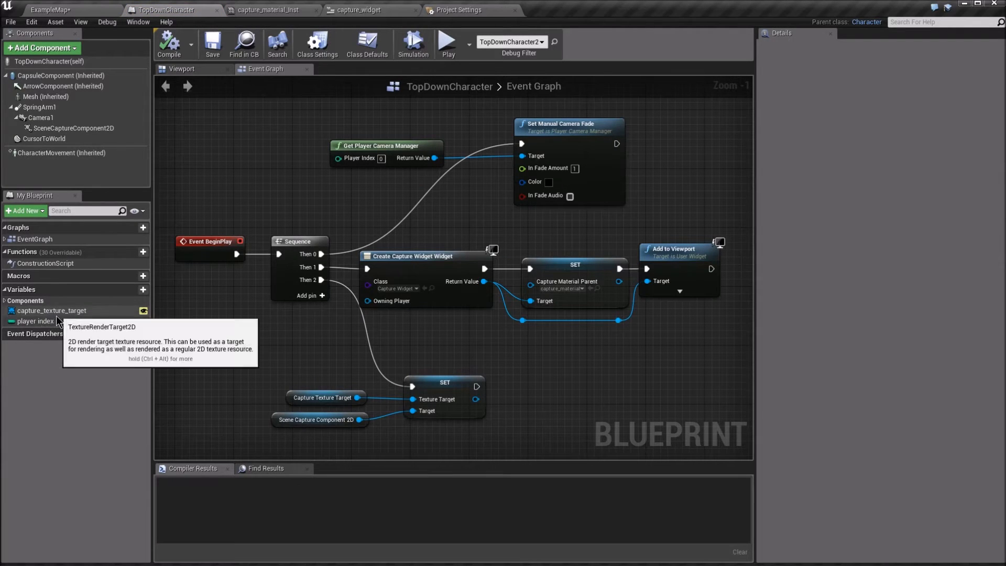
{"action": "left_click", "coordinate": [52, 310]}
{"action": "type", "text": "texture"}
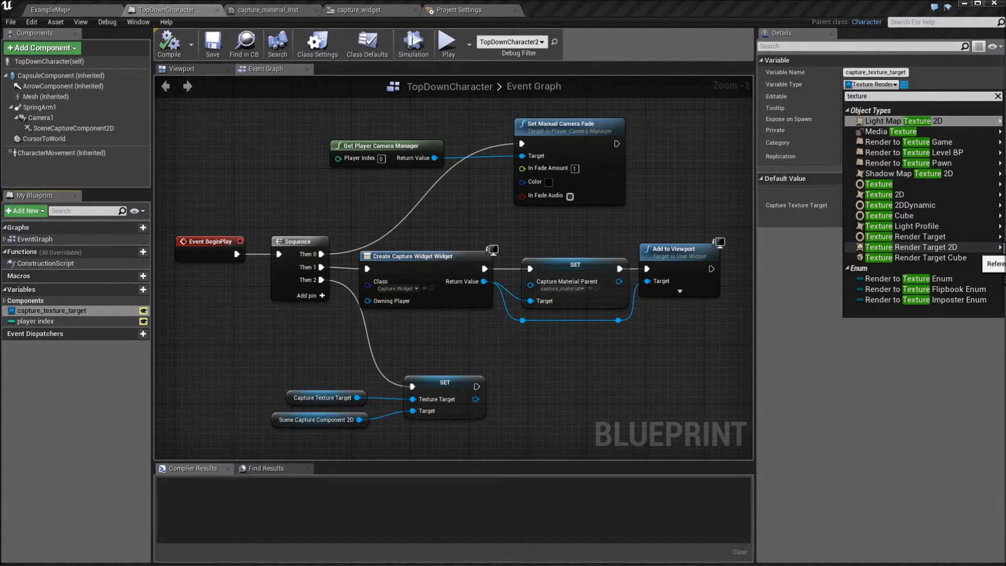
{"action": "left_click", "coordinate": [901, 248]}
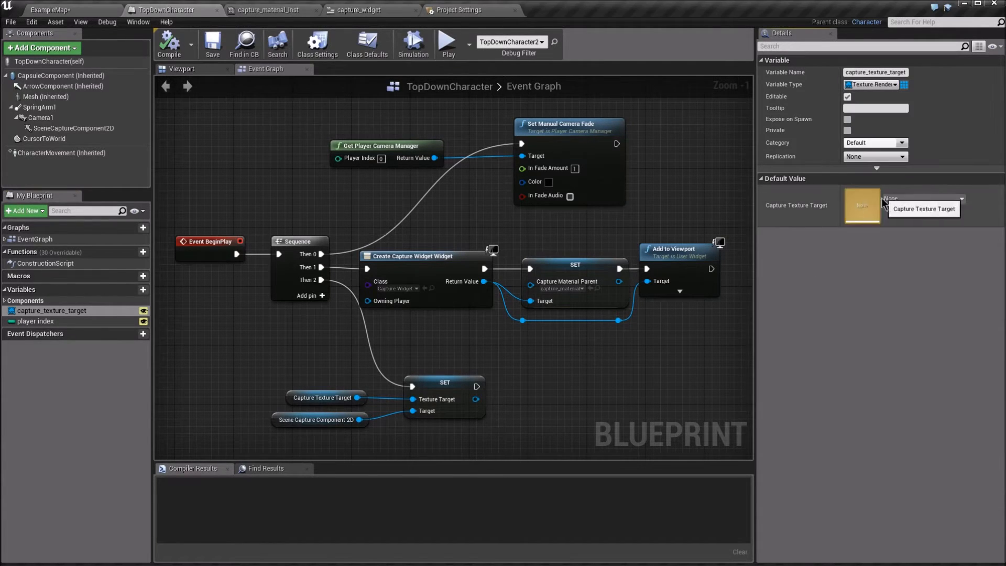
{"action": "mouse_move", "coordinate": [36, 321]}
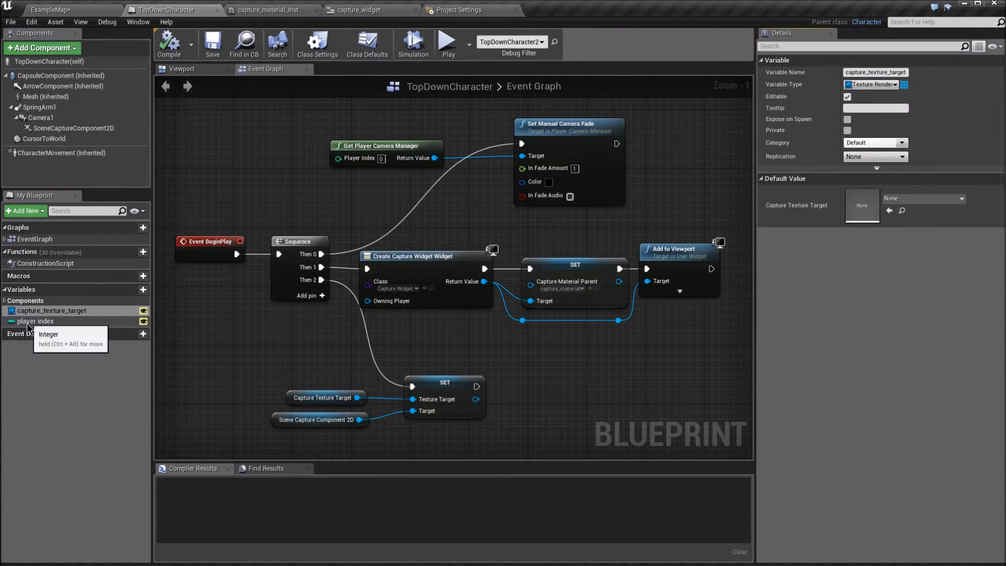
{"action": "left_click", "coordinate": [36, 320]}
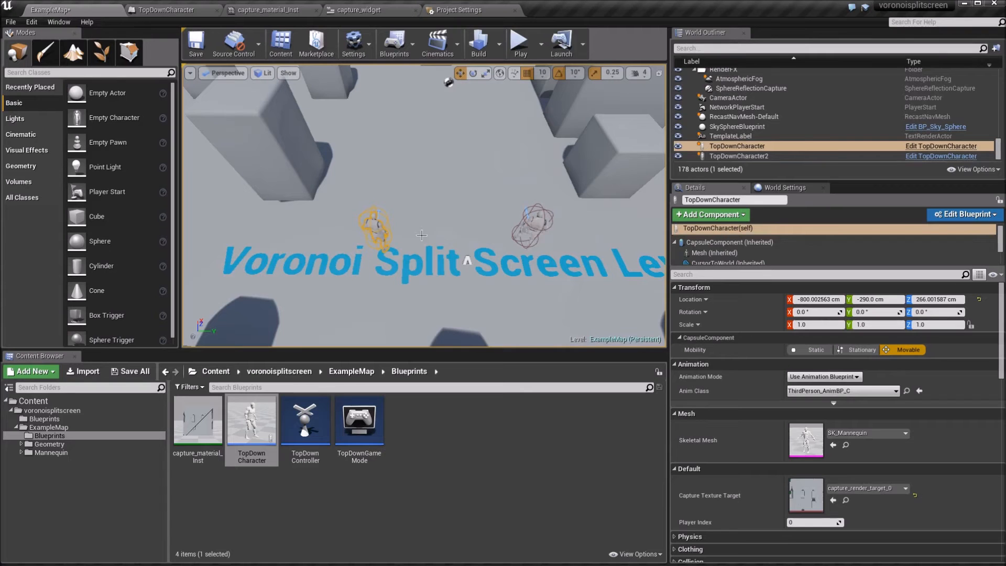
Compare the two level characters' capture targets and player indices, then return to the blueprint
{"action": "left_click", "coordinate": [375, 231]}
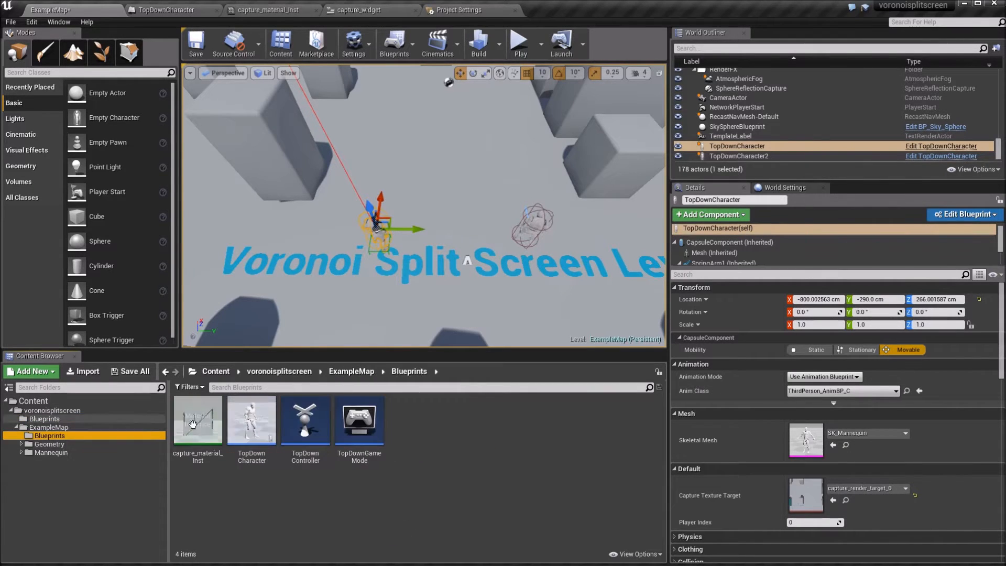
{"action": "left_click", "coordinate": [44, 418]}
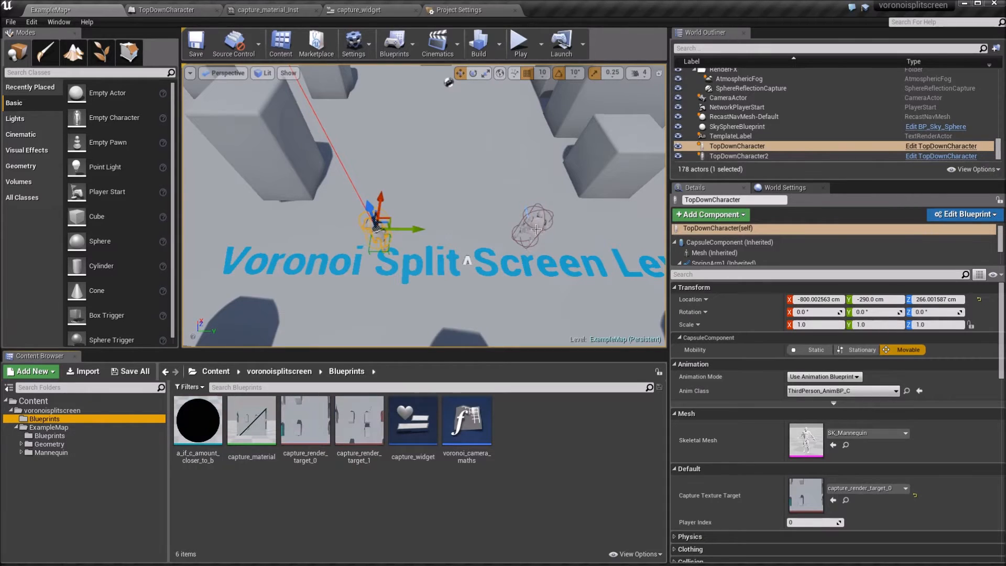
{"action": "left_click", "coordinate": [737, 156]}
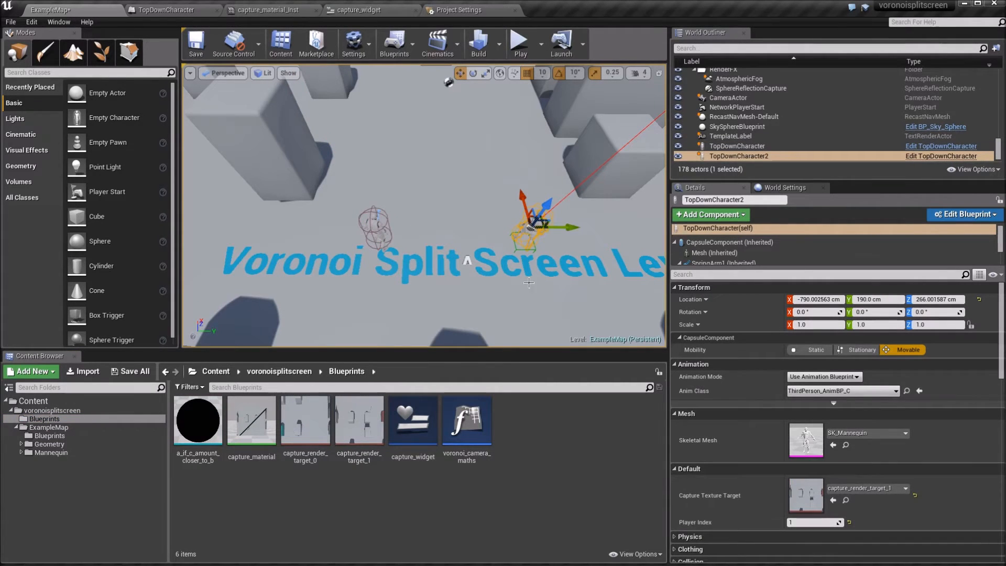
{"action": "left_click", "coordinate": [736, 146]}
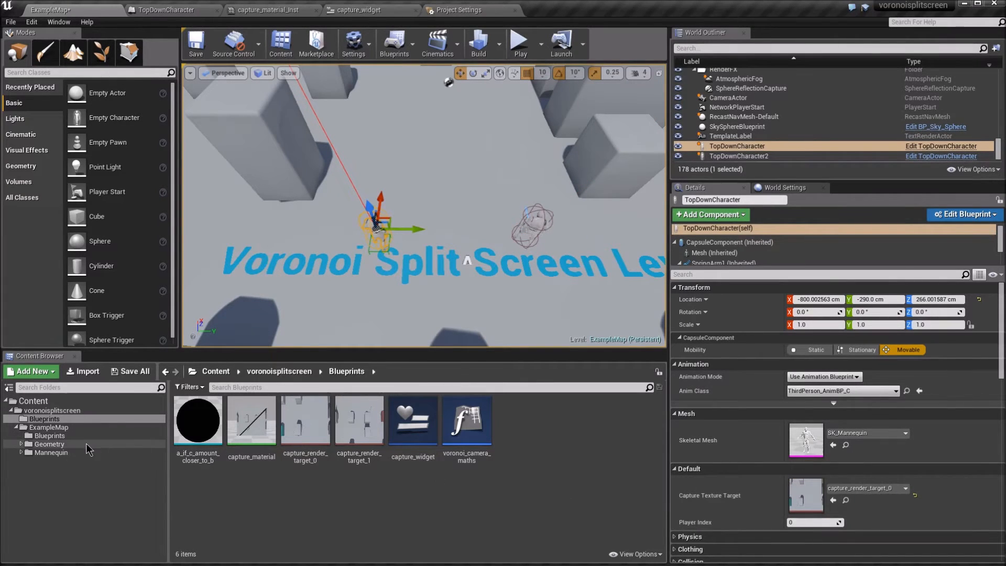
{"action": "left_click", "coordinate": [167, 10]}
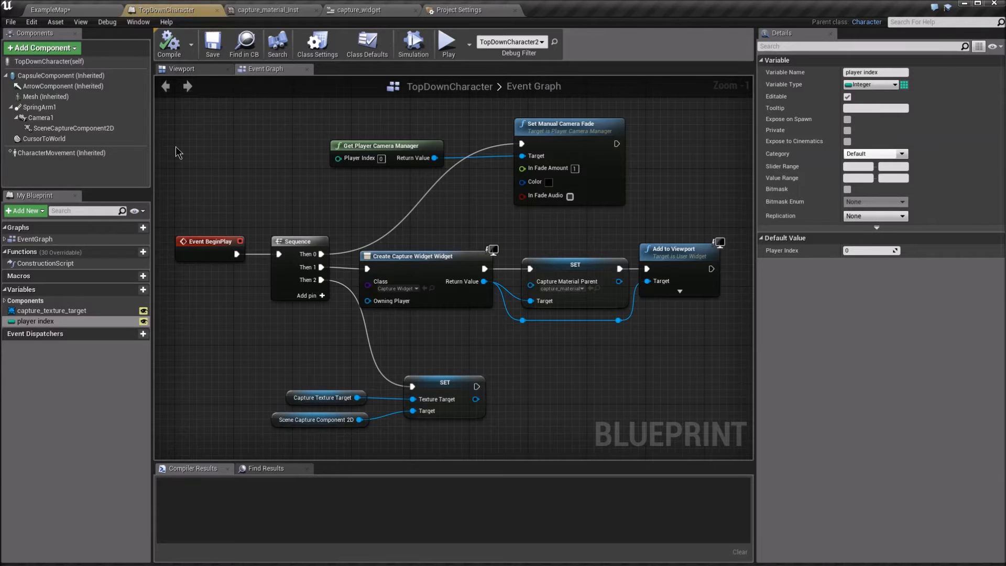
Review the Camera1, SpringArm1 (2200 arm length) and SceneCaptureComponent2D component settings
{"action": "left_click", "coordinate": [41, 118]}
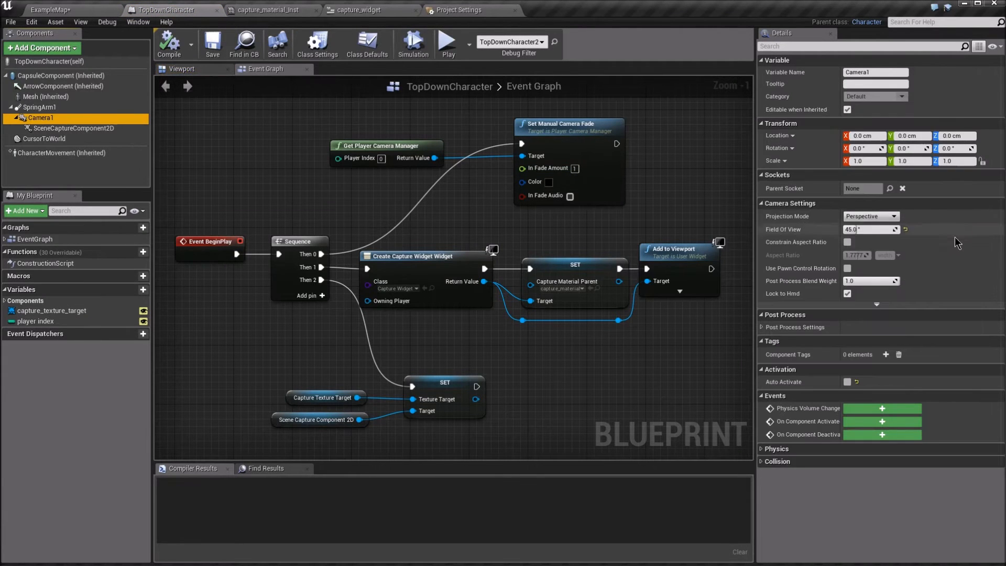
{"action": "mouse_move", "coordinate": [856, 229]}
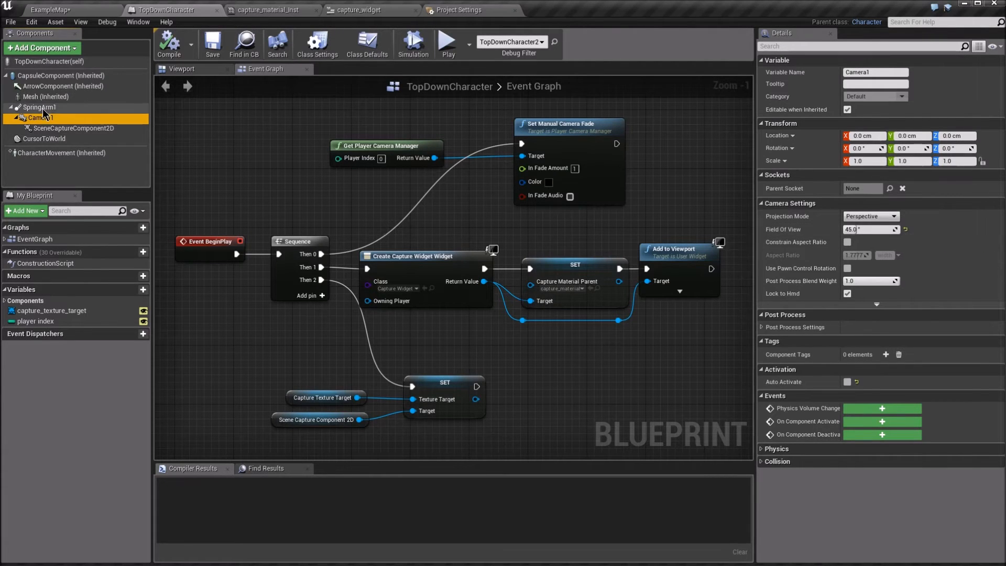
{"action": "left_click", "coordinate": [39, 107]}
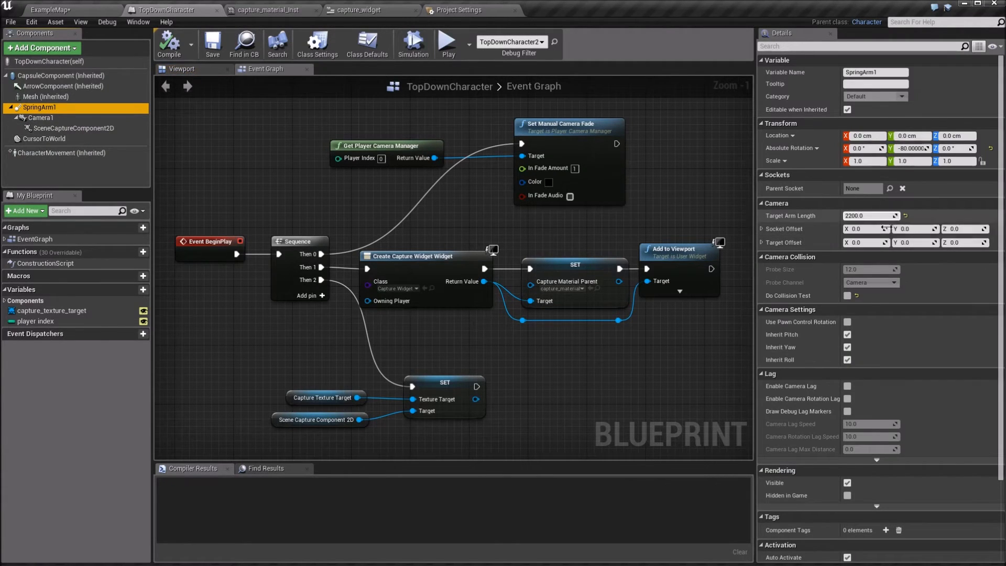
{"action": "mouse_move", "coordinate": [870, 216]}
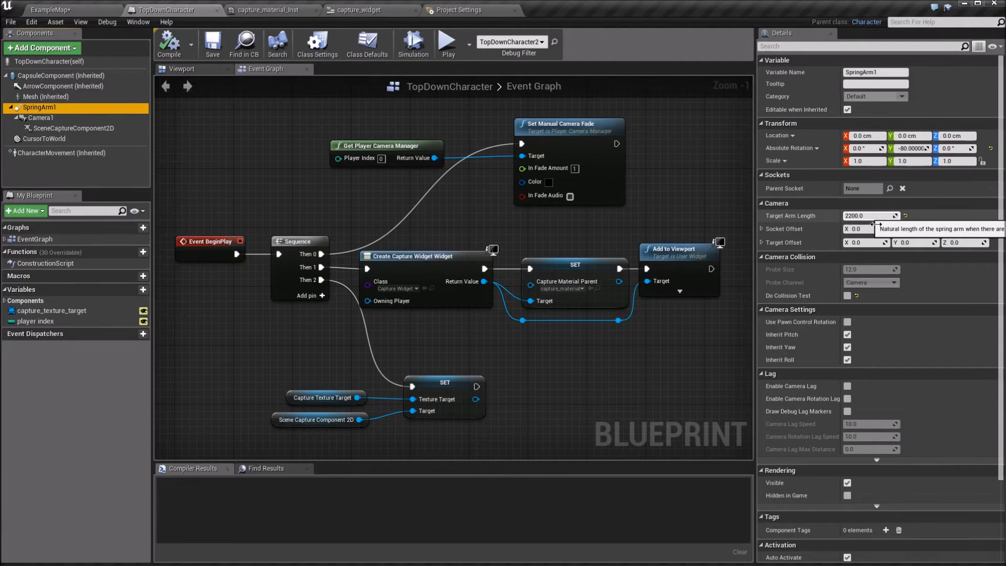
{"action": "left_click", "coordinate": [41, 117]}
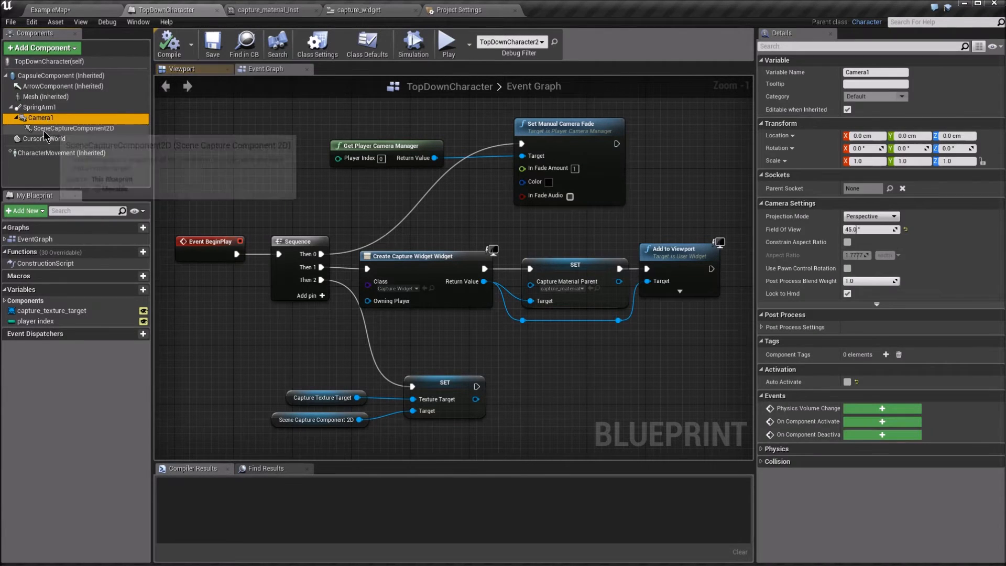
{"action": "left_click", "coordinate": [73, 128]}
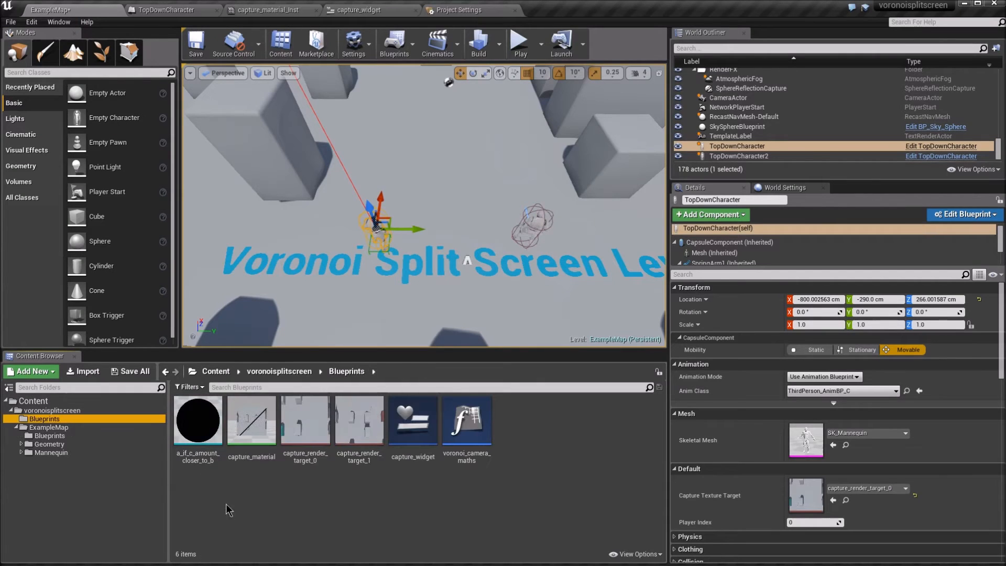
Review the capture_material_Inst scalar parameters (100.0) in the ExampleMap Blueprints folder and return to the level
{"action": "right_click", "coordinate": [250, 420]}
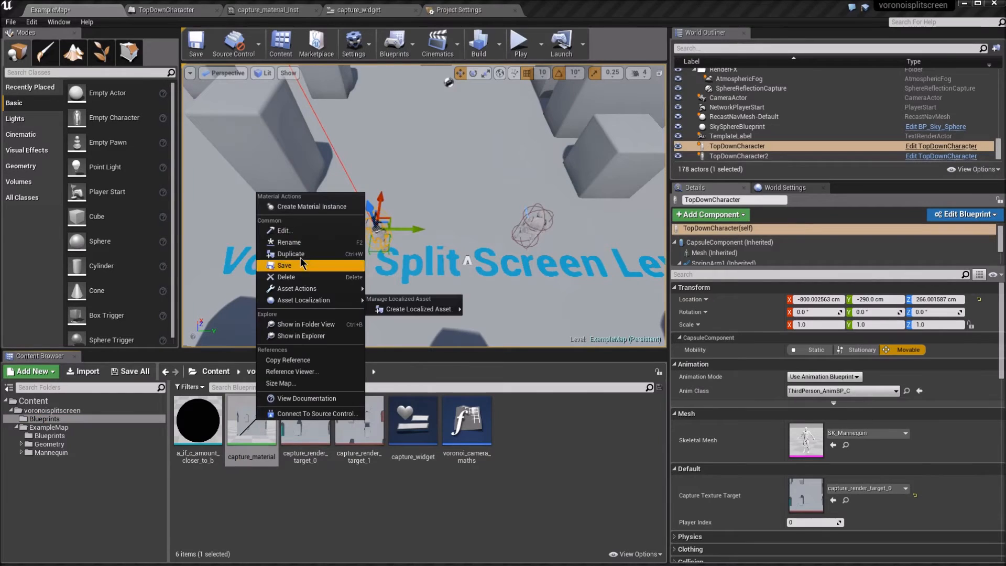
{"action": "left_click", "coordinate": [50, 435]}
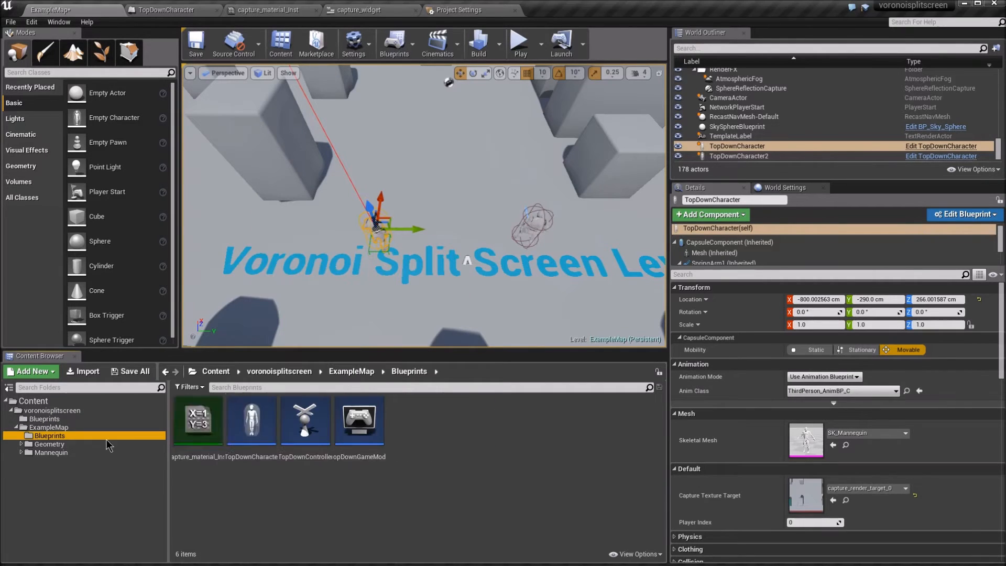
{"action": "left_click", "coordinate": [270, 10]}
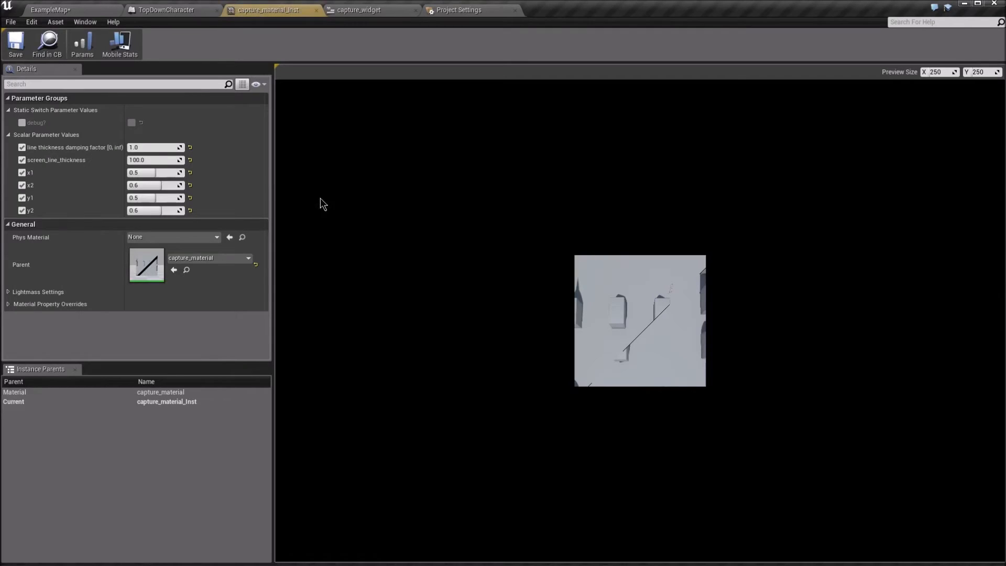
{"action": "mouse_move", "coordinate": [35, 151]}
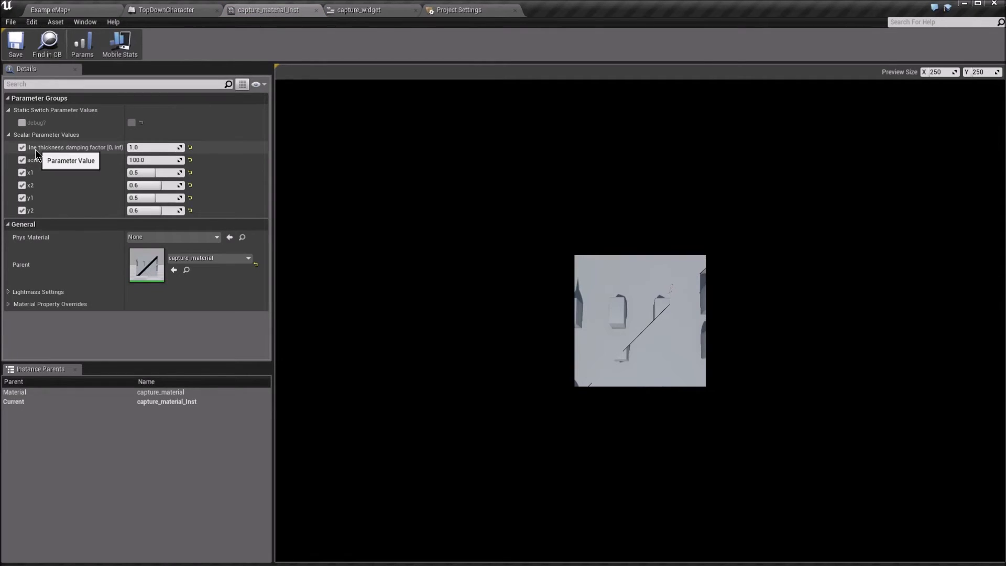
{"action": "mouse_move", "coordinate": [99, 157]}
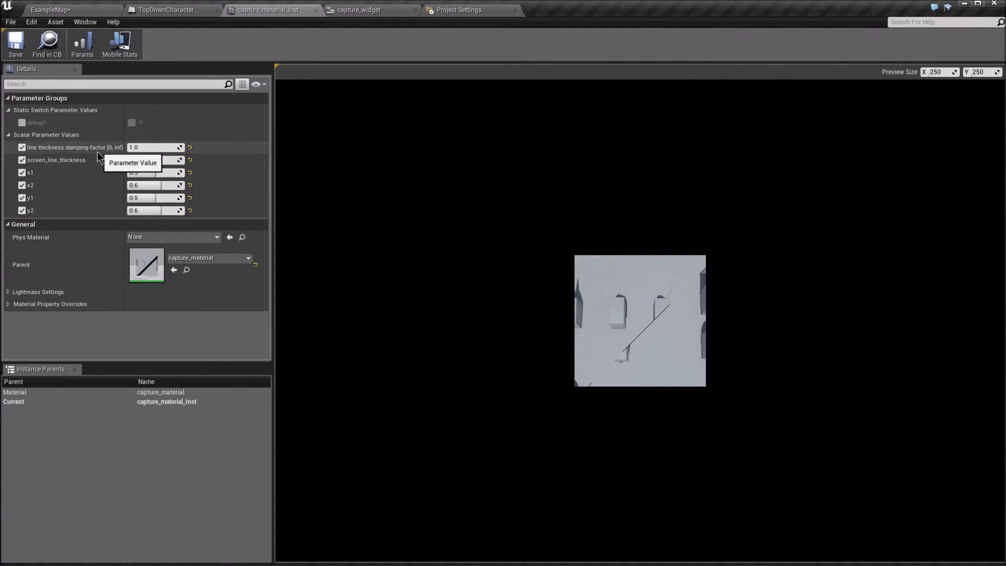
{"action": "type", "text": "100.0"}
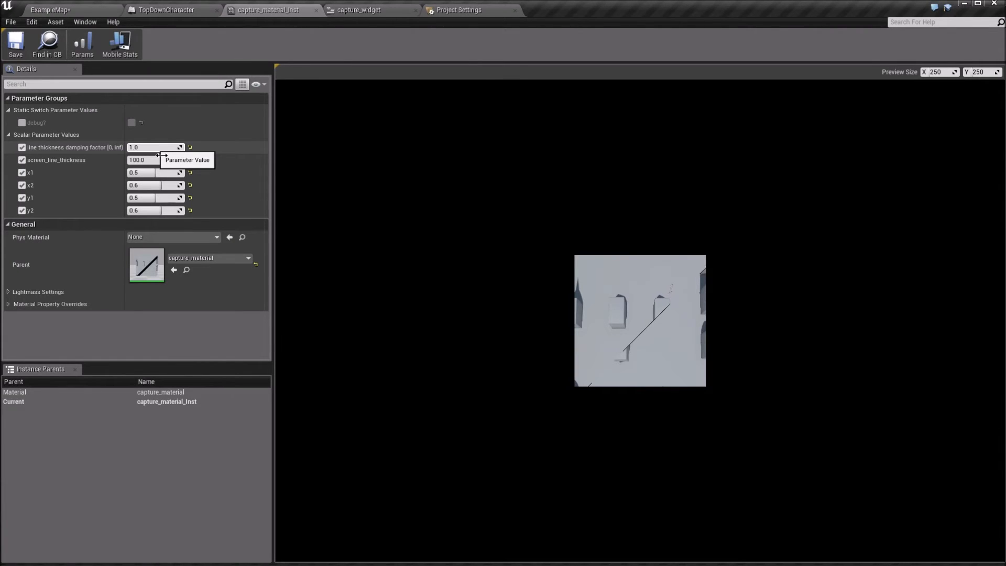
{"action": "mouse_move", "coordinate": [145, 172]}
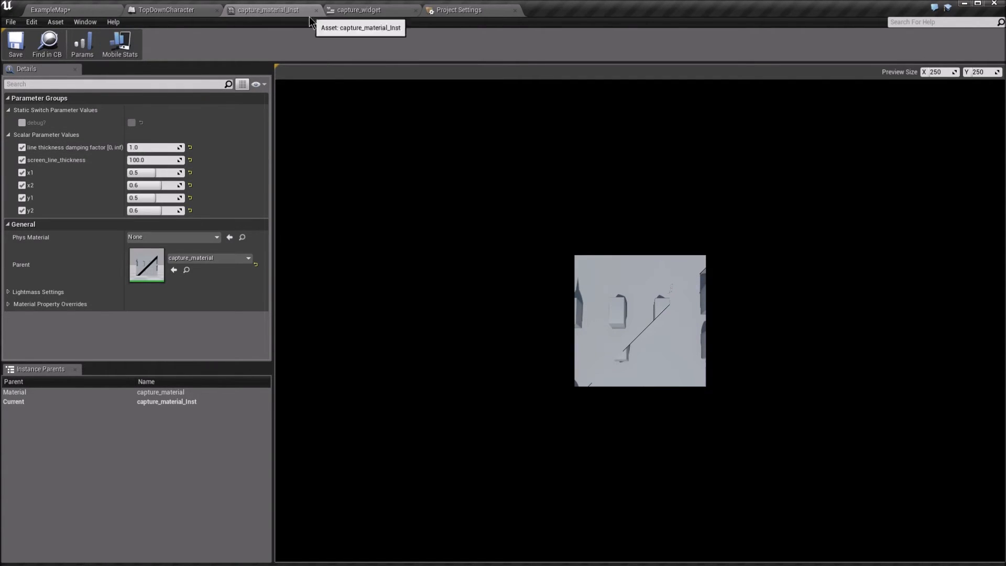
{"action": "left_click", "coordinate": [50, 9]}
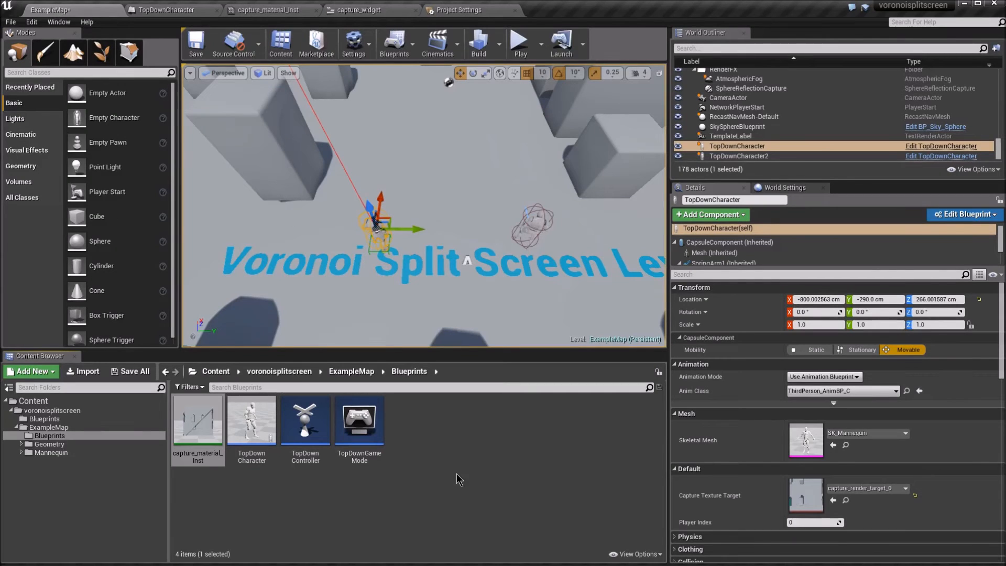
{"action": "mouse_move", "coordinate": [250, 420]}
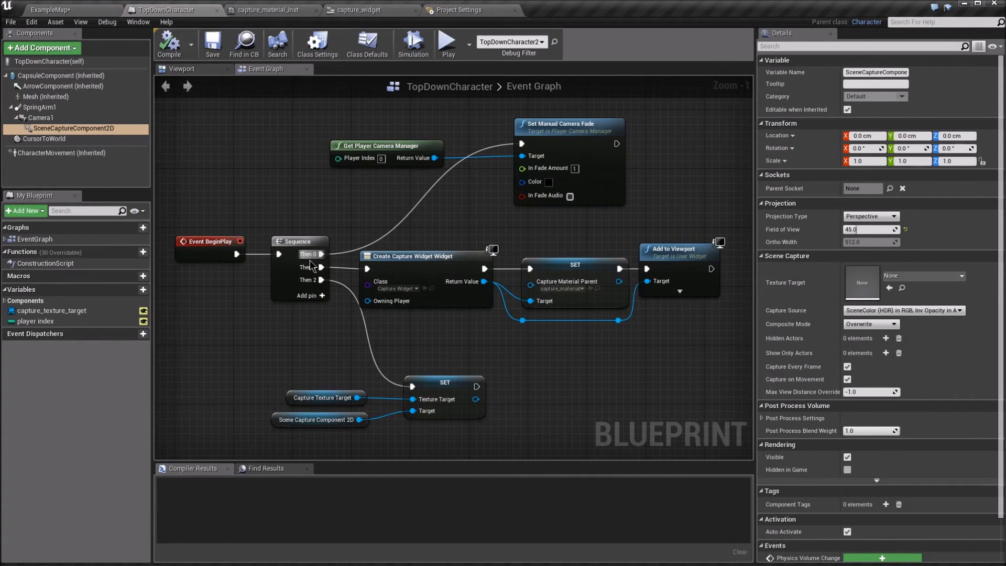
{"action": "mouse_move", "coordinate": [207, 256]}
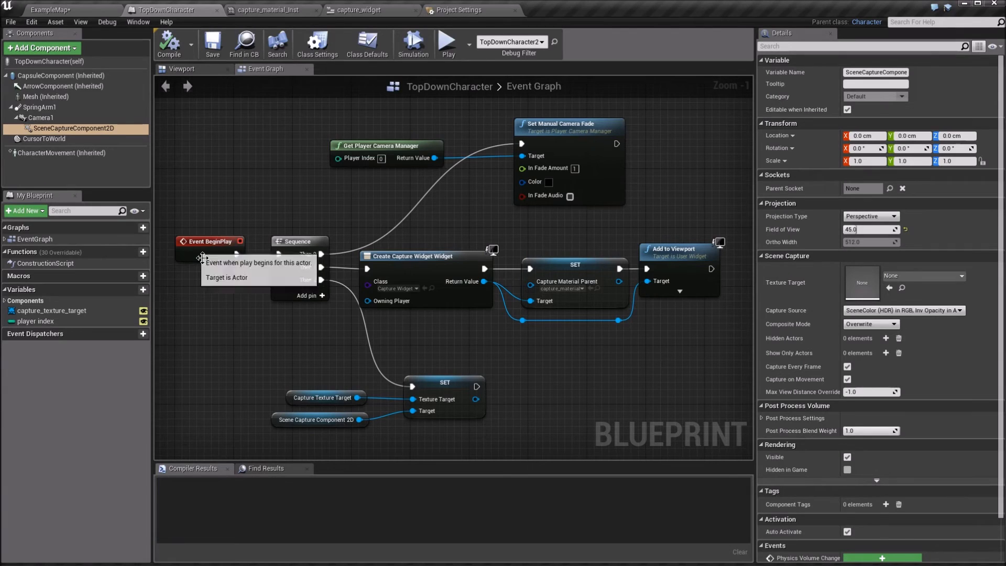
{"action": "mouse_move", "coordinate": [606, 167]}
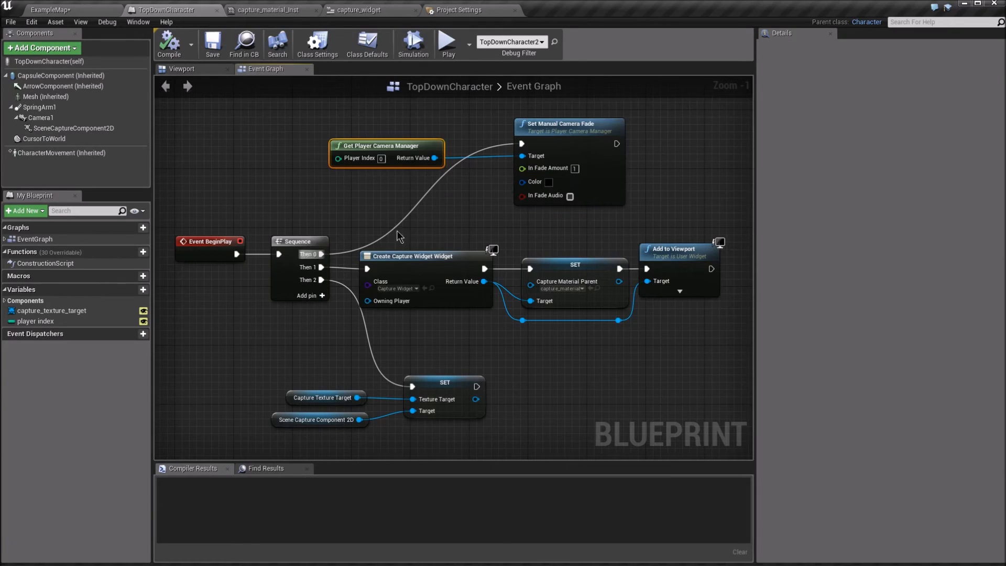
Inspect the BeginPlay nodes: Get Player Camera Manager, Create Capture Widget, Capture Material Parent and the Capture Texture Target set
{"action": "left_click", "coordinate": [423, 256]}
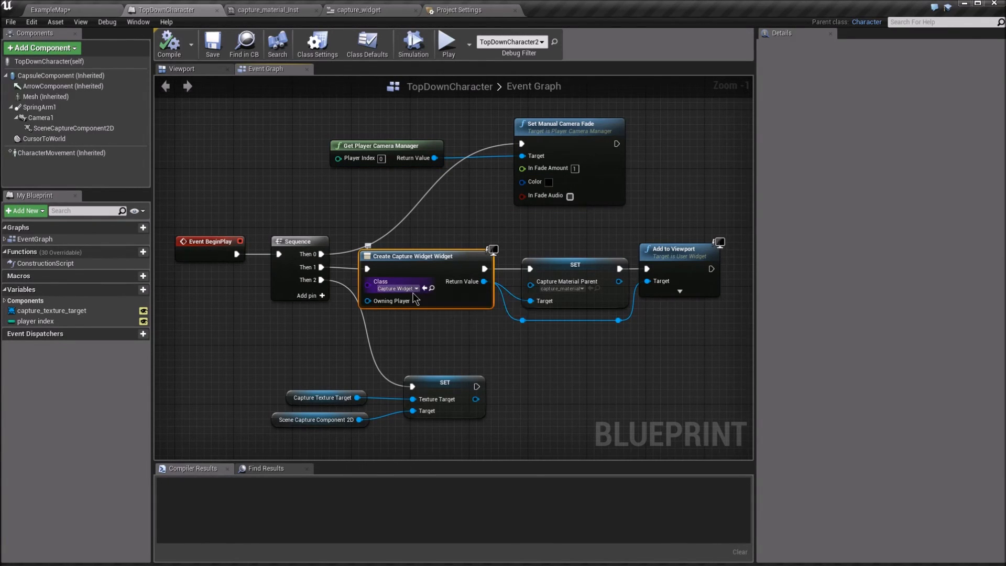
{"action": "left_click", "coordinate": [396, 287]}
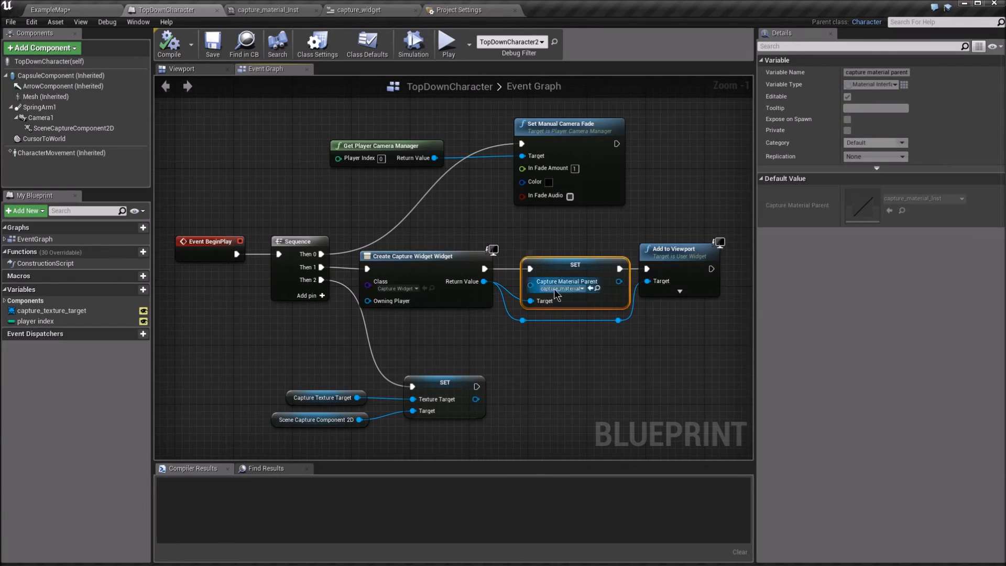
{"action": "mouse_move", "coordinate": [559, 290]}
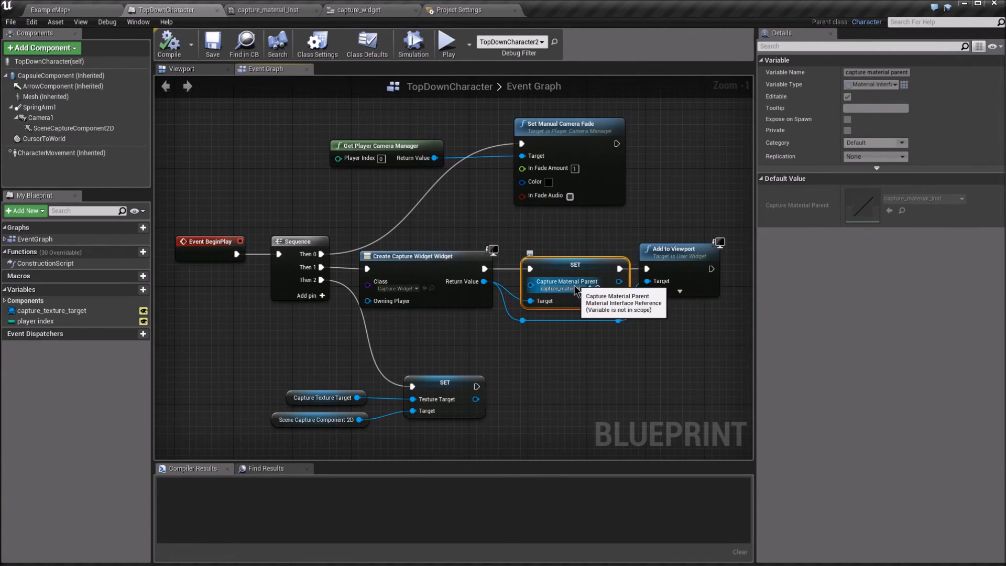
{"action": "left_click", "coordinate": [574, 289]}
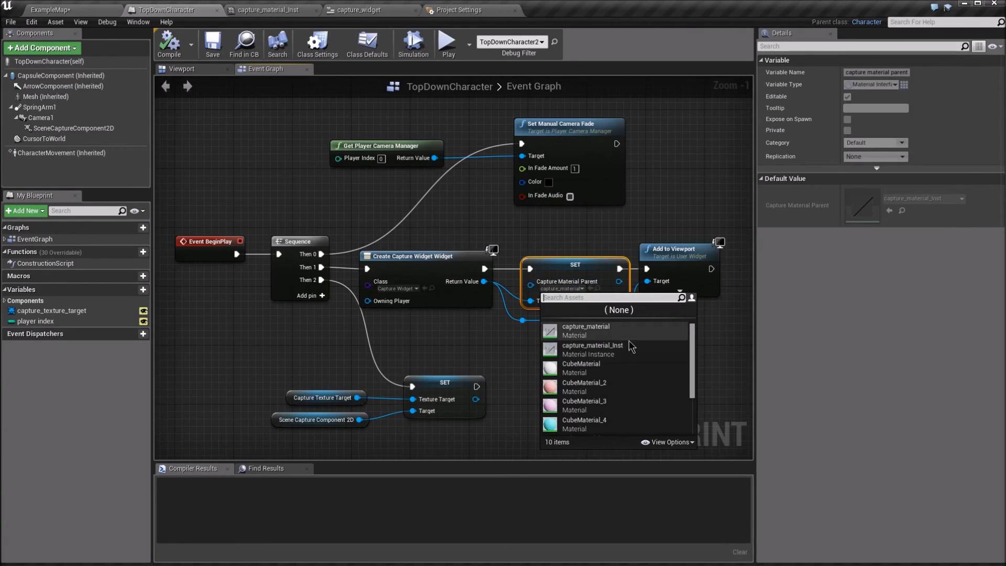
{"action": "left_click", "coordinate": [585, 326]}
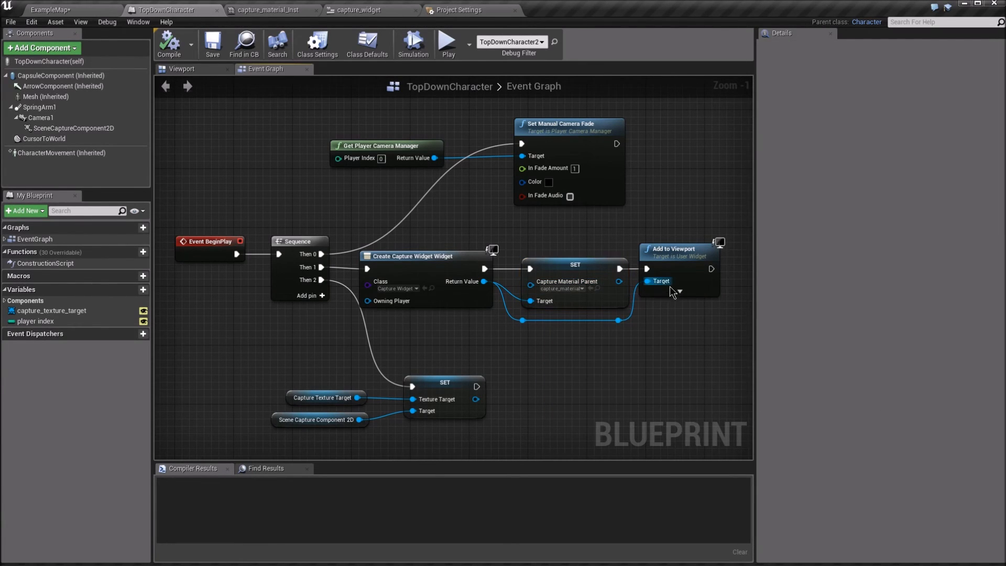
{"action": "mouse_move", "coordinate": [474, 375]}
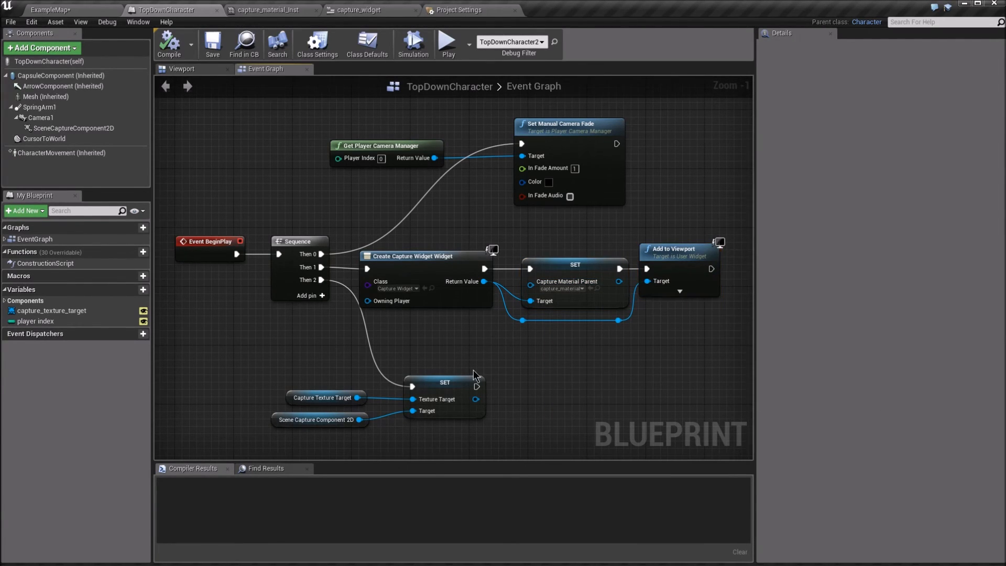
{"action": "left_click", "coordinate": [445, 383]}
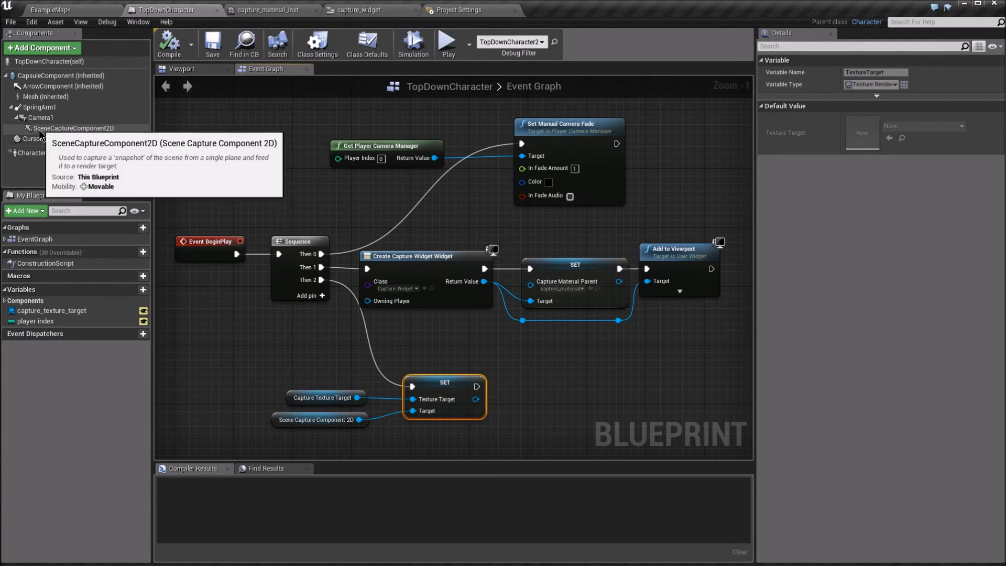
{"action": "mouse_move", "coordinate": [316, 419]}
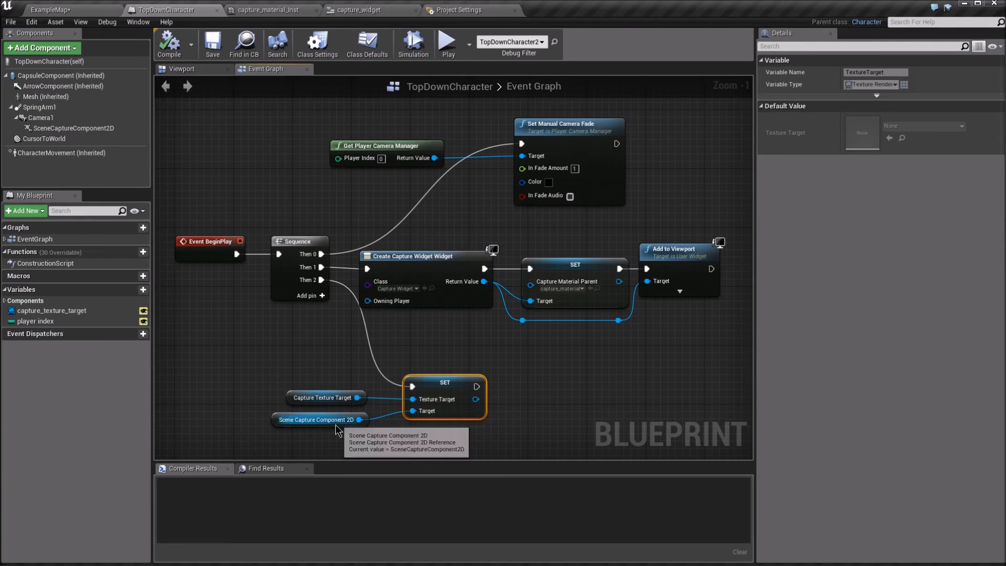
{"action": "mouse_move", "coordinate": [296, 404]}
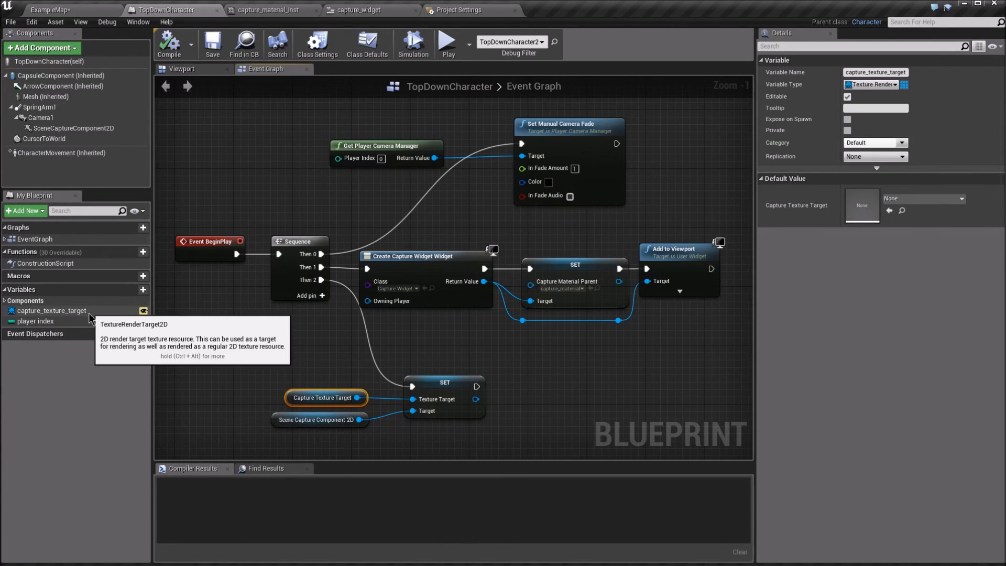
{"action": "mouse_move", "coordinate": [110, 321]}
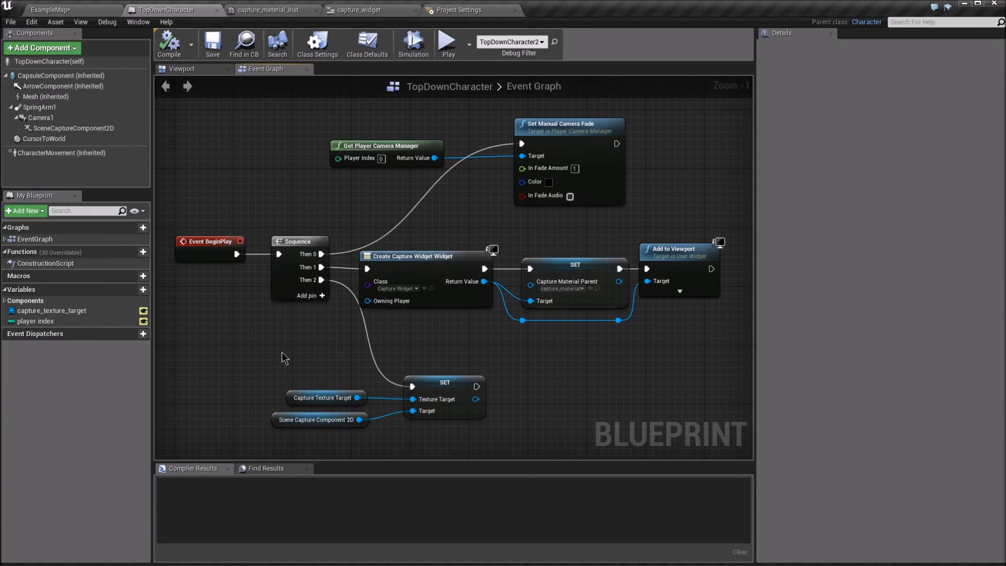
{"action": "mouse_move", "coordinate": [391, 126]}
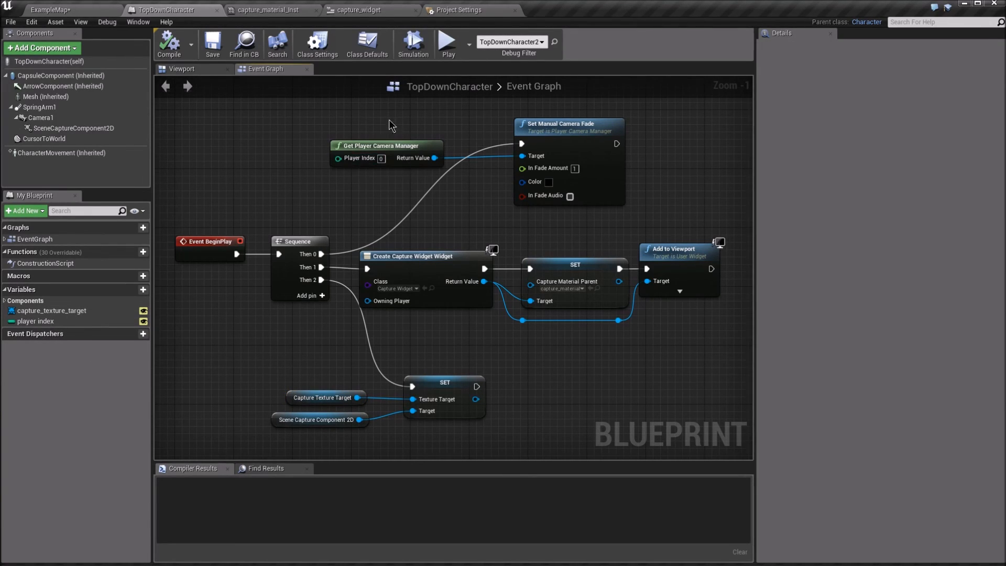
Confirm TopDownGameMode and TopDownCharacter defaults in Maps & Modes, then return to ExampleMap
{"action": "left_click", "coordinate": [459, 10]}
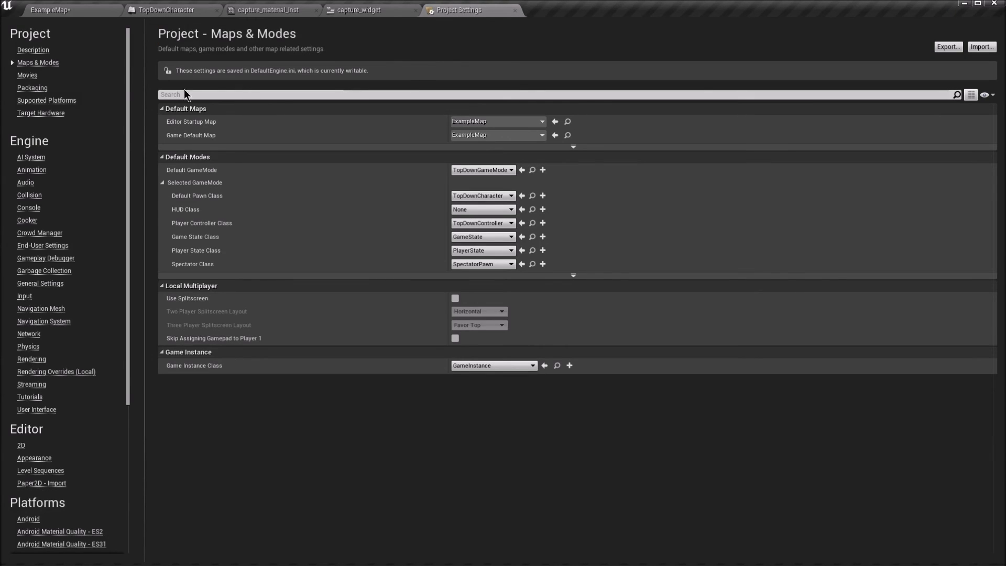
{"action": "mouse_move", "coordinate": [38, 62]}
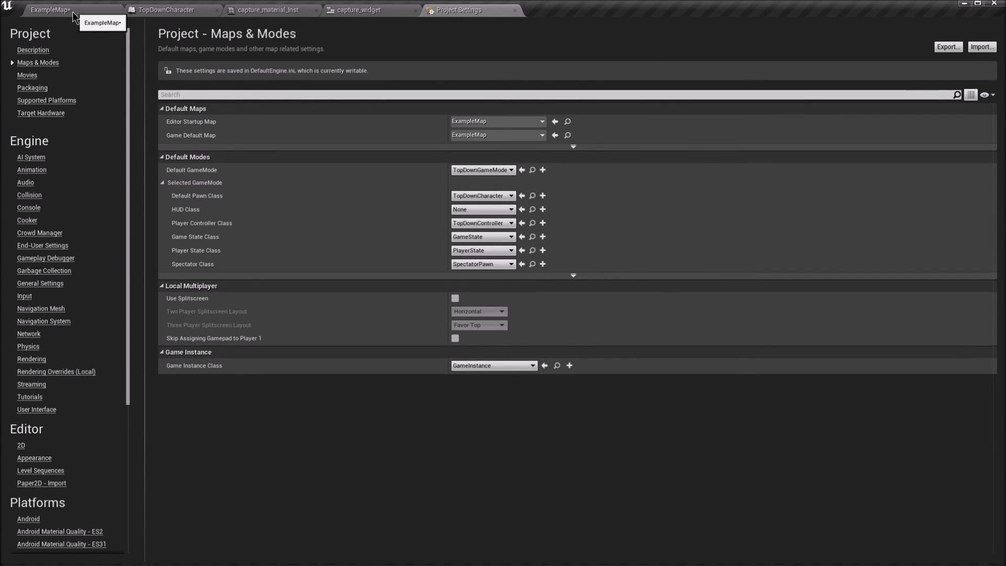
{"action": "left_click", "coordinate": [51, 10]}
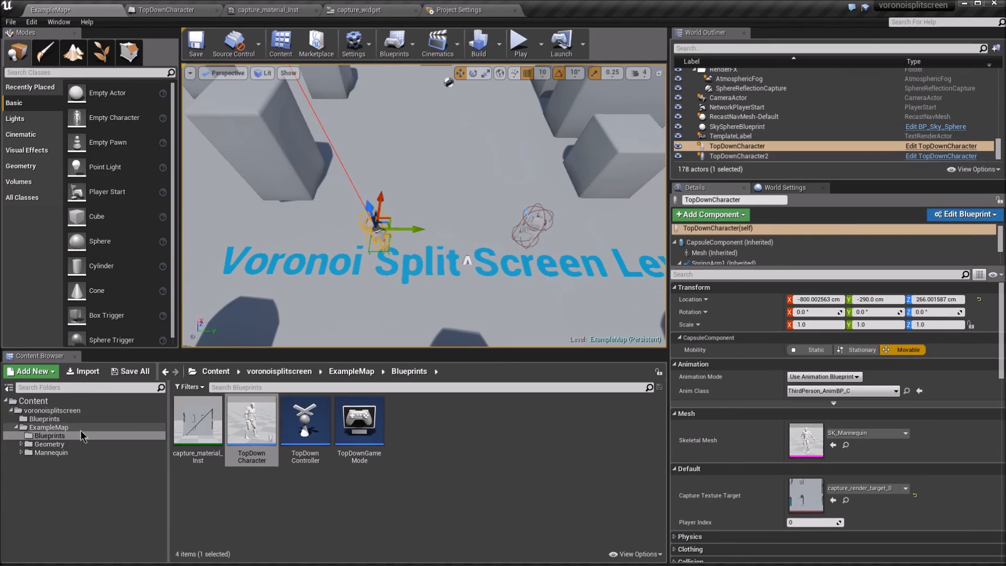
Open voronoi_camera_maths from the voronoisplitscreen Blueprints folder at its Voronoi Sticky? function
{"action": "left_click", "coordinate": [45, 418]}
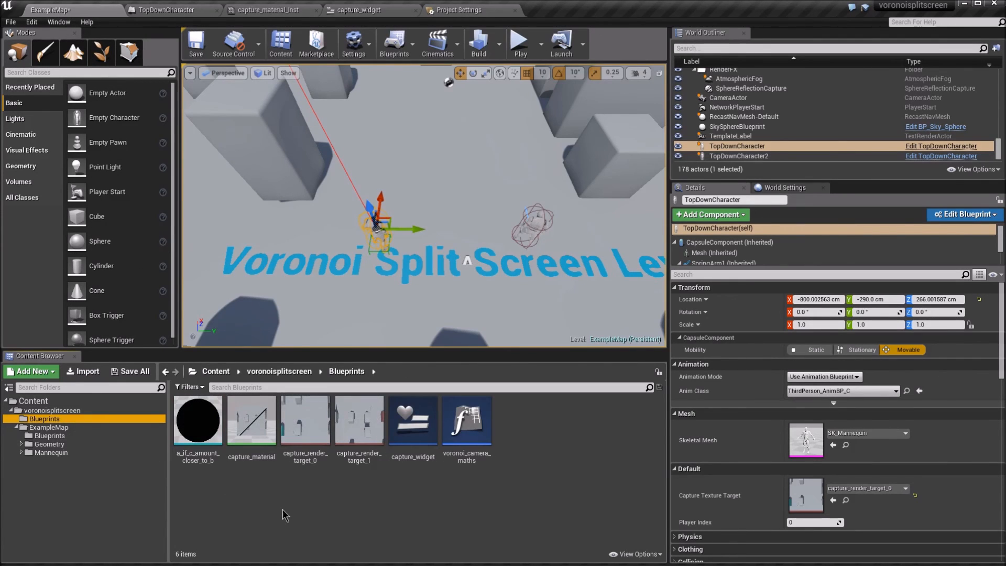
{"action": "double_click", "coordinate": [466, 420]}
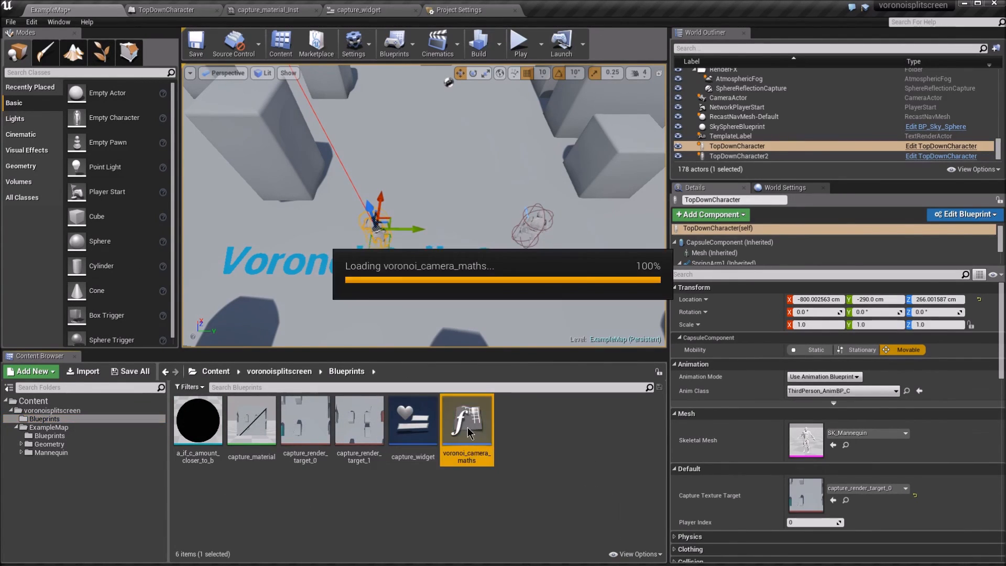
{"action": "double_click", "coordinate": [466, 420]}
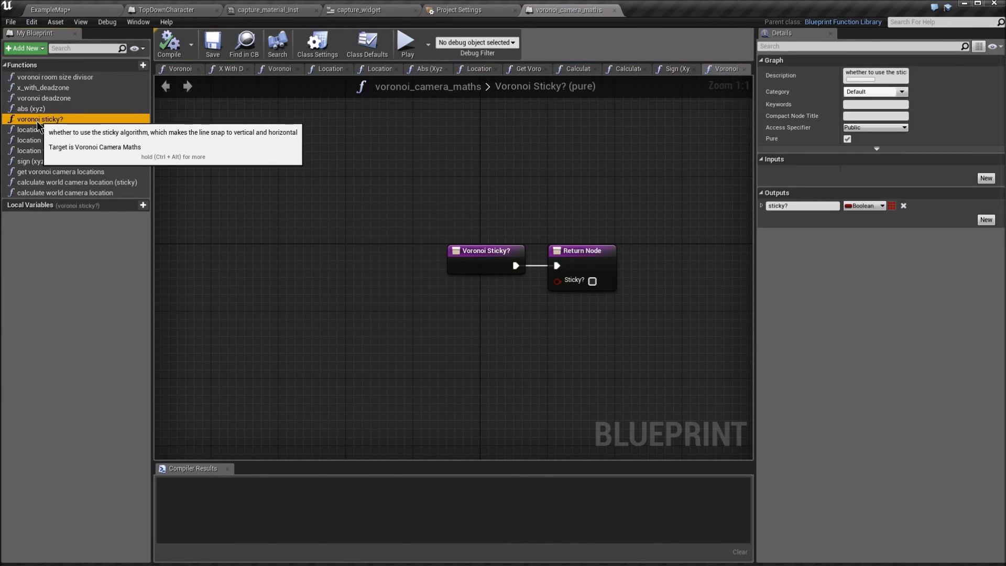